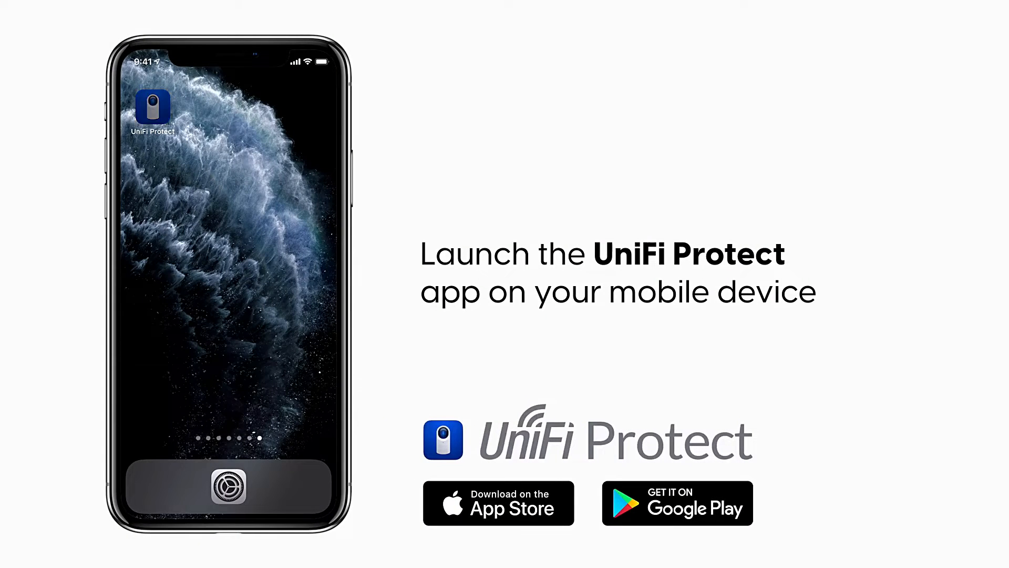
Step: Adopt the newly detected UP FloodLight in UniFi Protect and name it 'Porch Light'
click(151, 106)
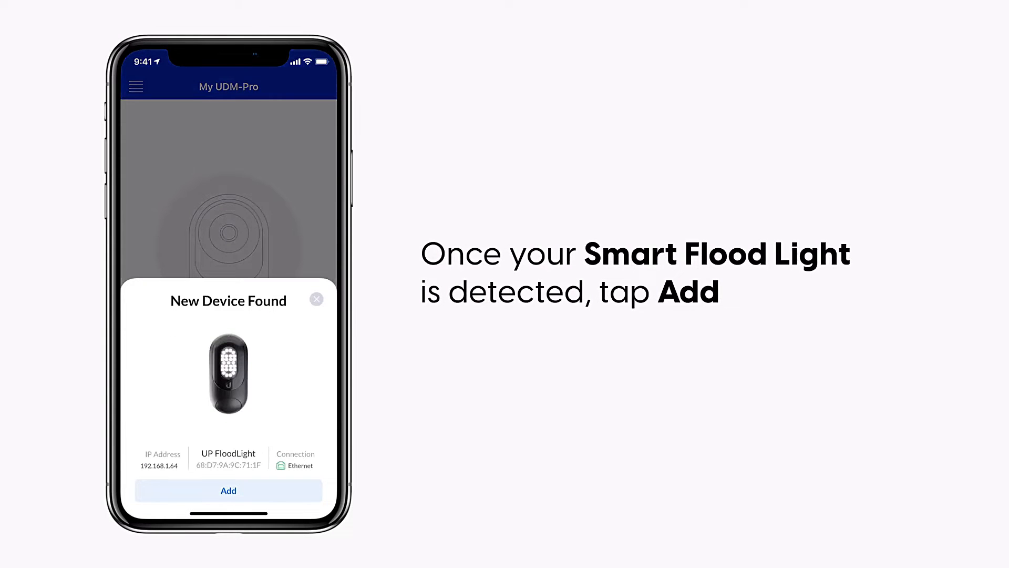
click(228, 491)
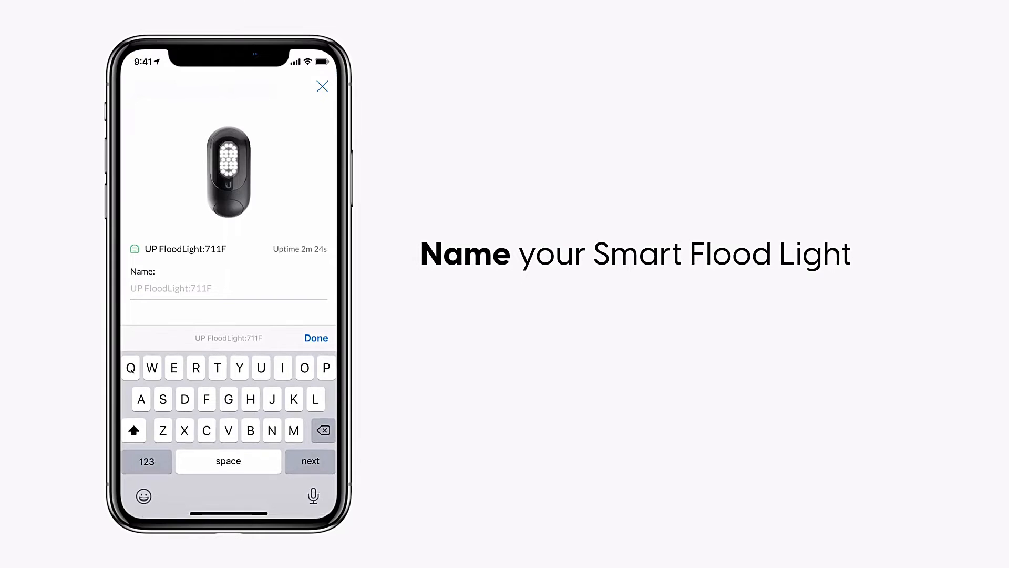
click(316, 337)
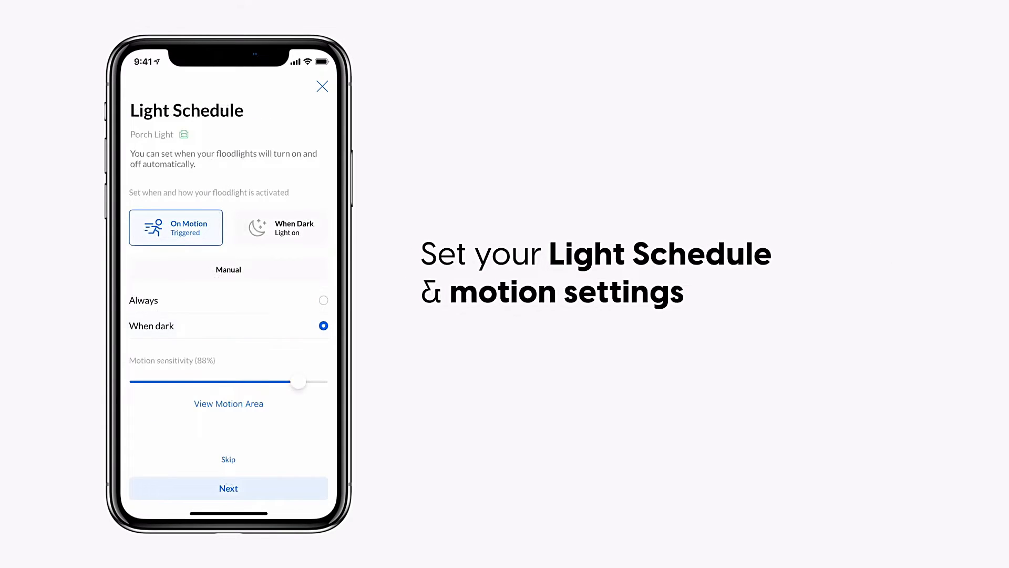
Step: Finish the light schedule step and view Porch Light's information and controls from the Elements list
click(228, 488)
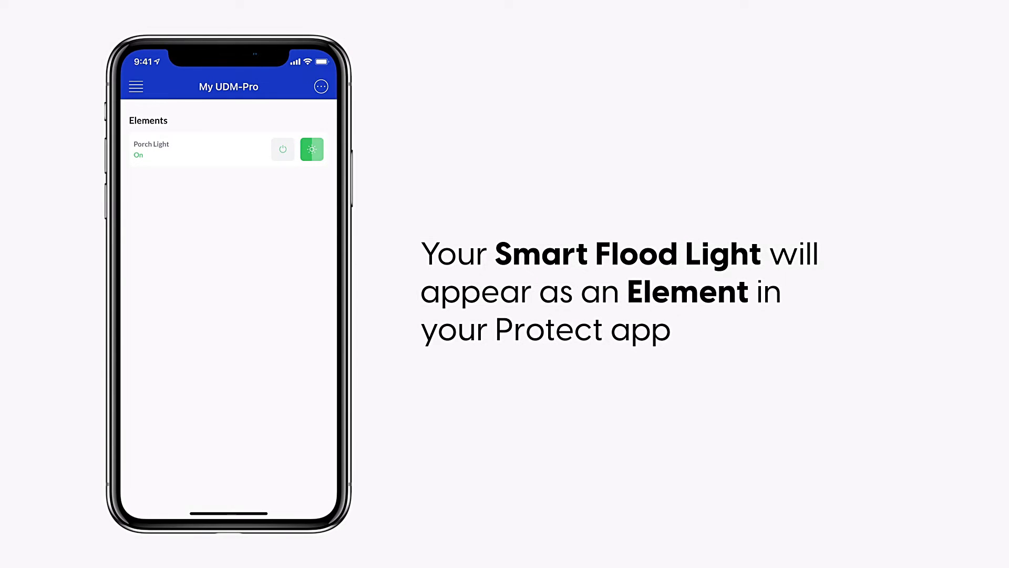
click(200, 148)
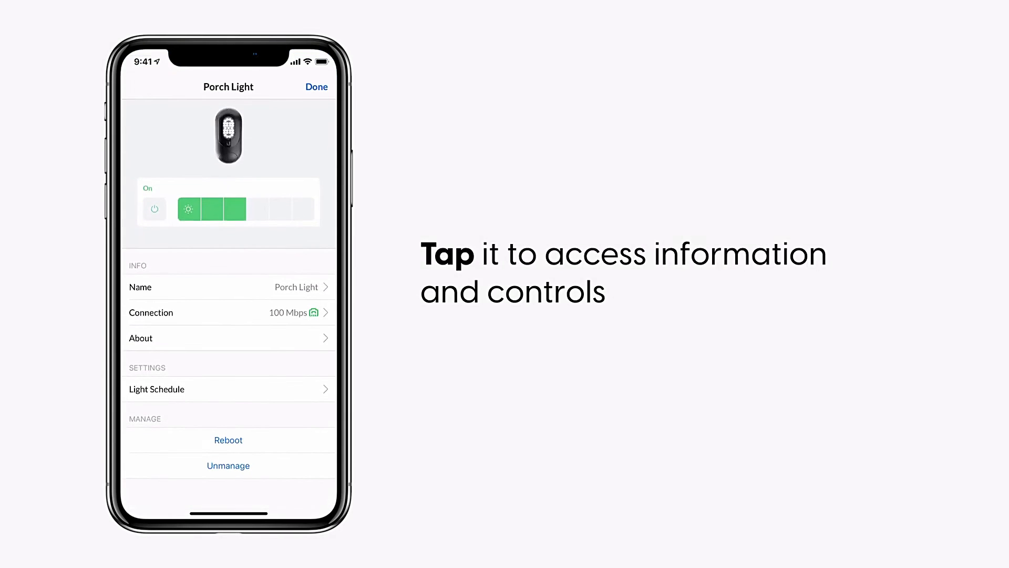